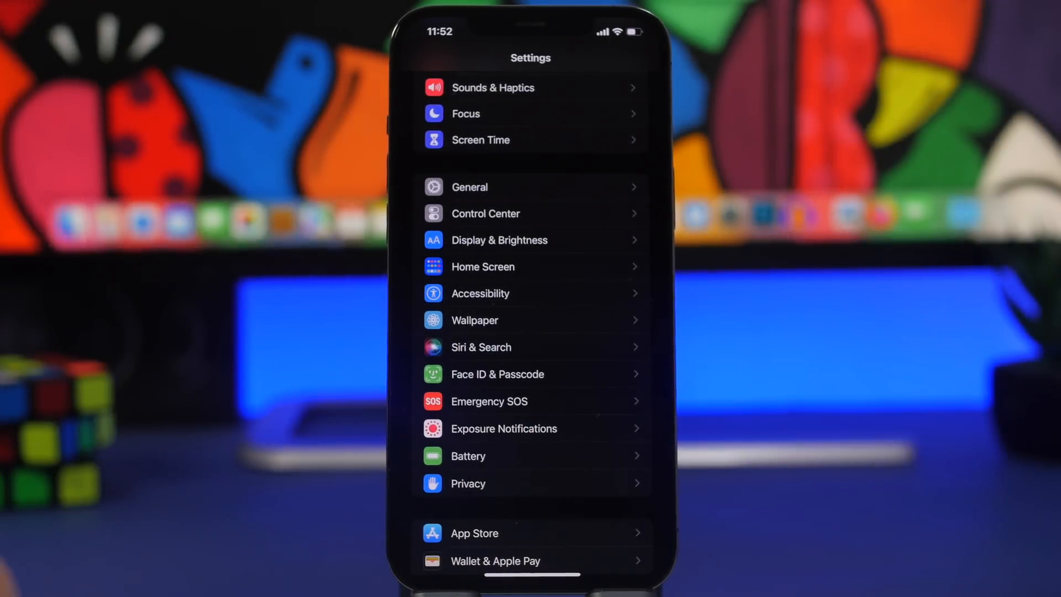
# Scroll down through the Experimental WebKit Features toggle list in Safari settings.
pyautogui.scroll(-3)
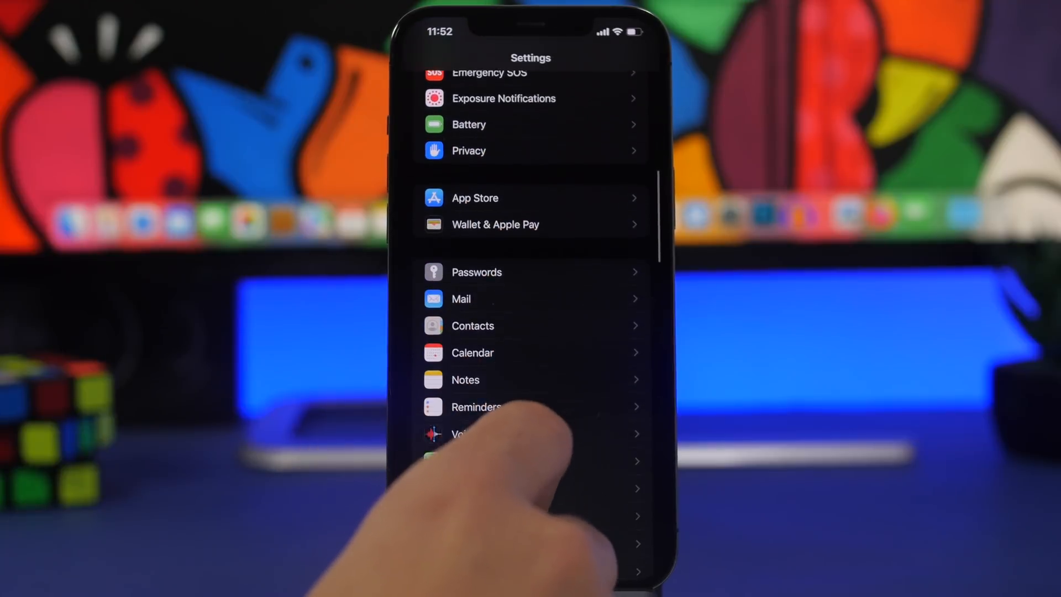
pyautogui.scroll(-3)
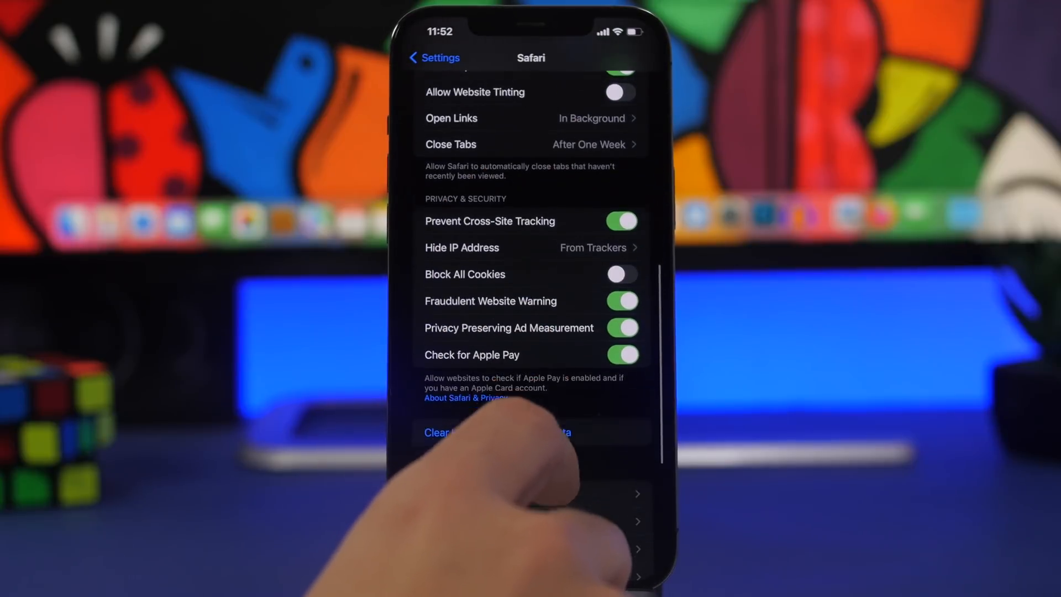
pyautogui.scroll(-3)
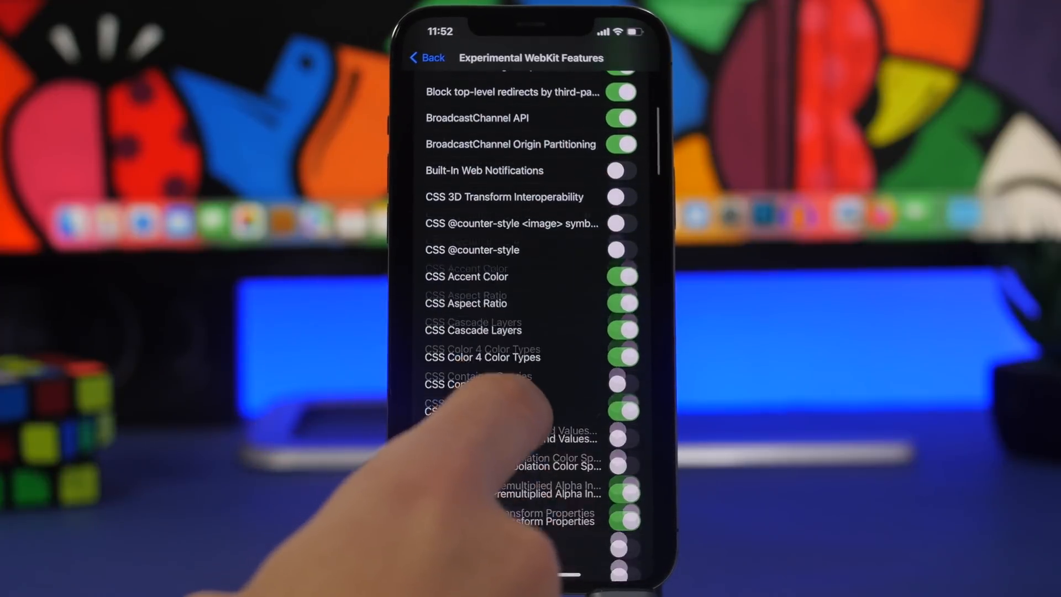
pyautogui.scroll(-3)
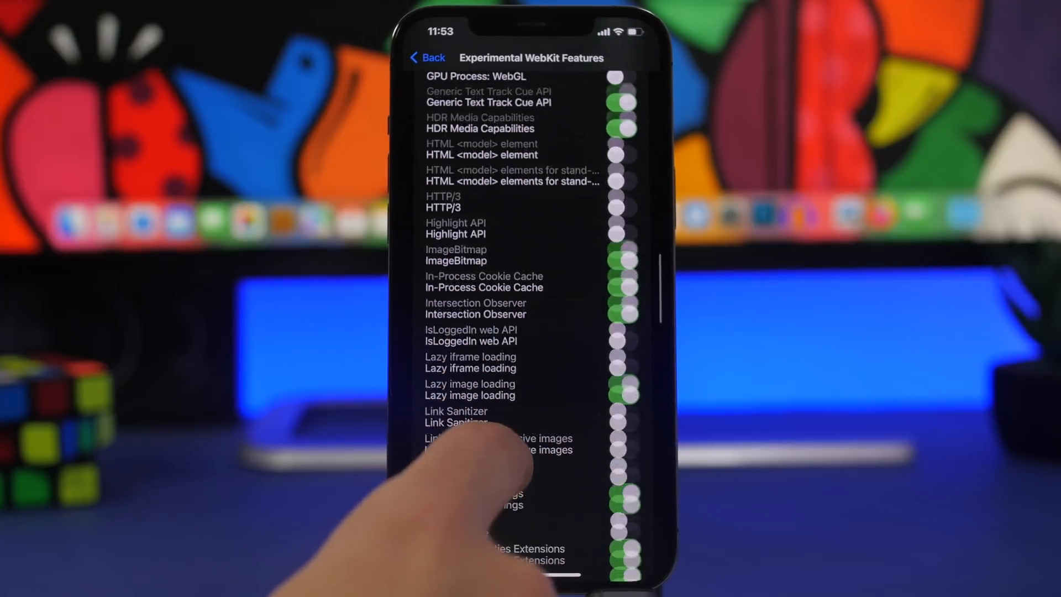
pyautogui.scroll(-3)
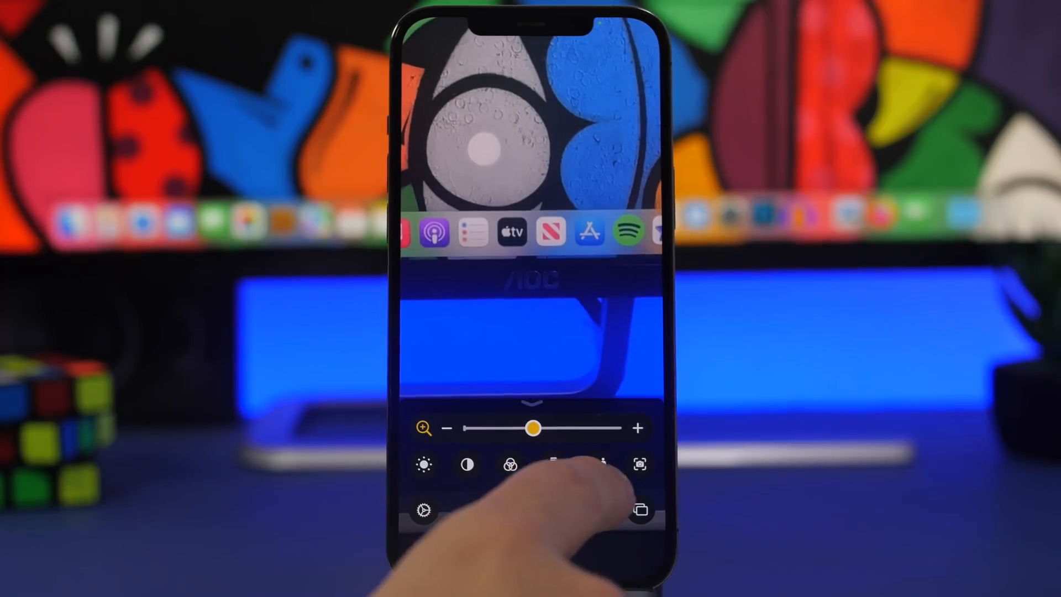
pyautogui.click(639, 464)
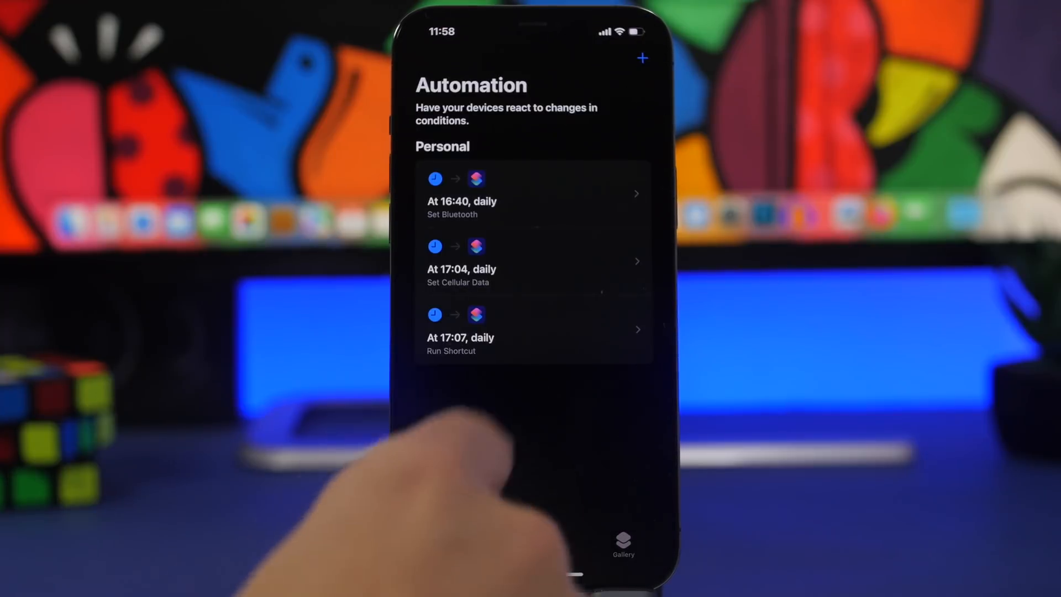
# Switch to the Automation tab to show the three daily personal automations.
pyautogui.click(534, 329)
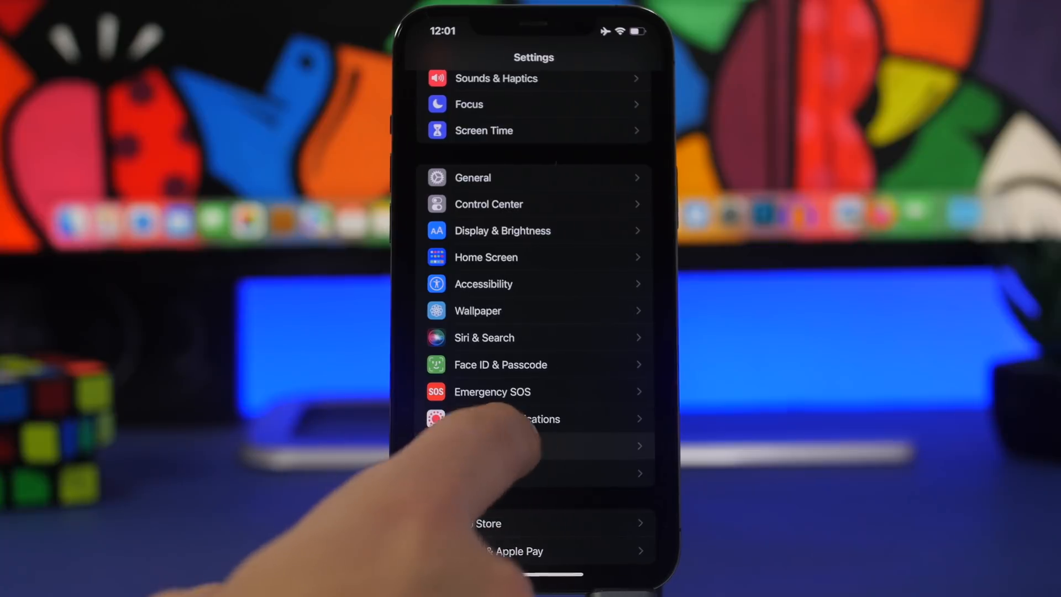
# Return to the Home screen and launch Calendar, showing Friday, February 4, 2022.
pyautogui.click(533, 445)
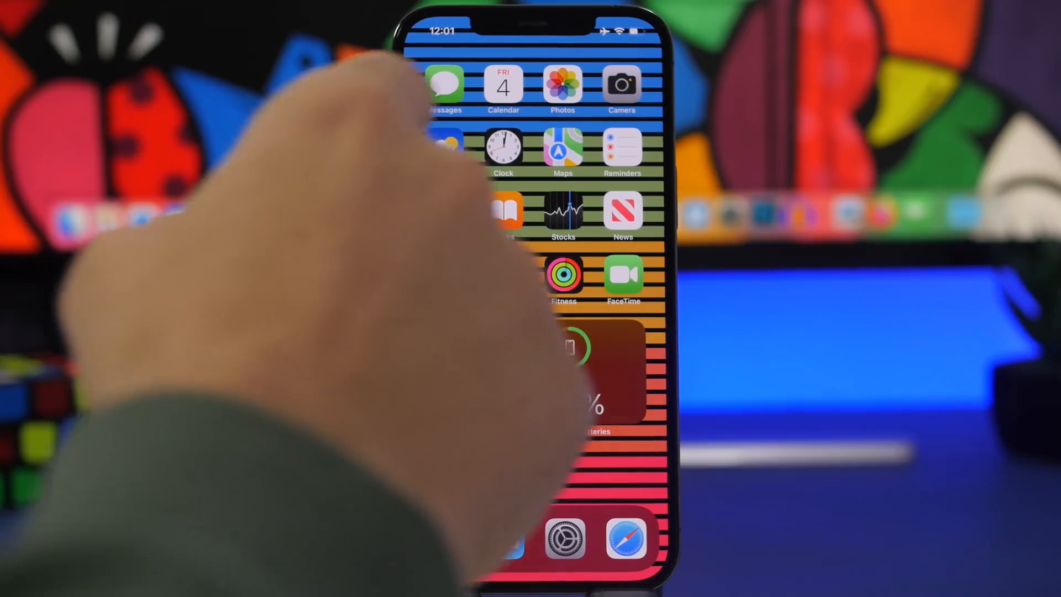
pyautogui.click(504, 86)
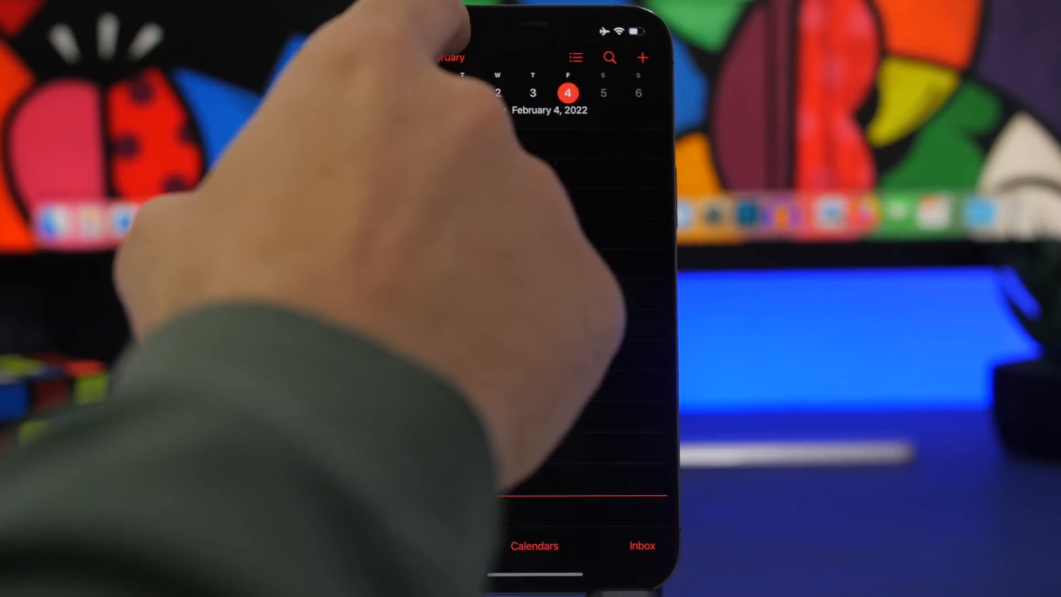